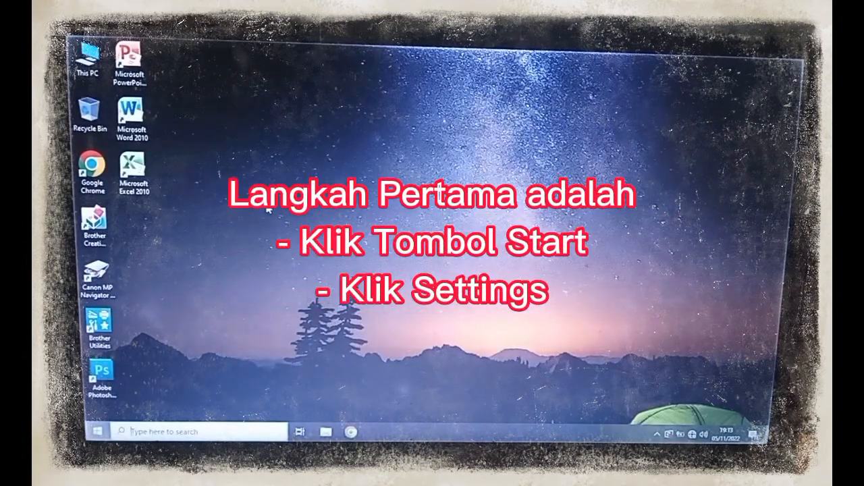
Open the Start menu to reach Windows Settings
{"action": "left_click", "coordinate": [99, 431]}
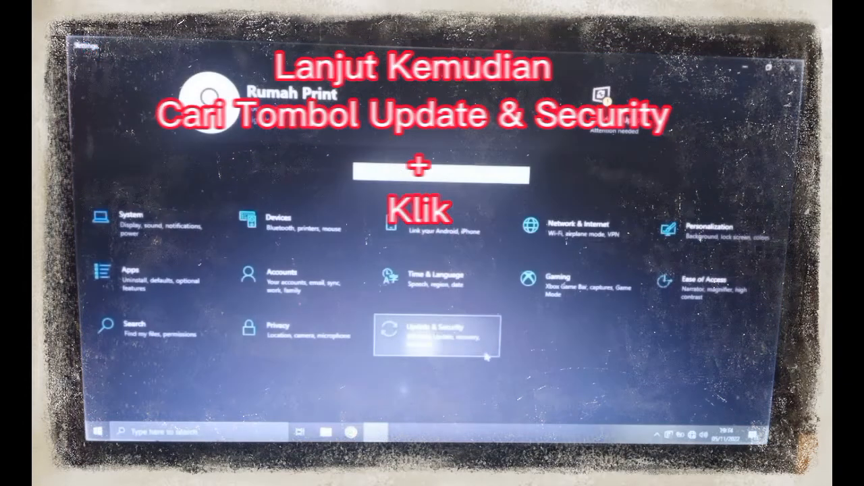
Go to Update & Security, then Windows Security, then Virus & threat protection
{"action": "left_click", "coordinate": [432, 336]}
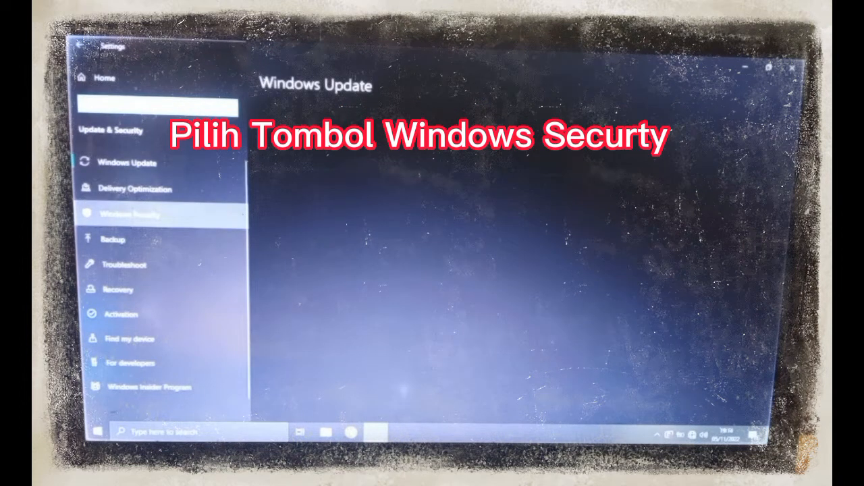
{"action": "left_click", "coordinate": [128, 214]}
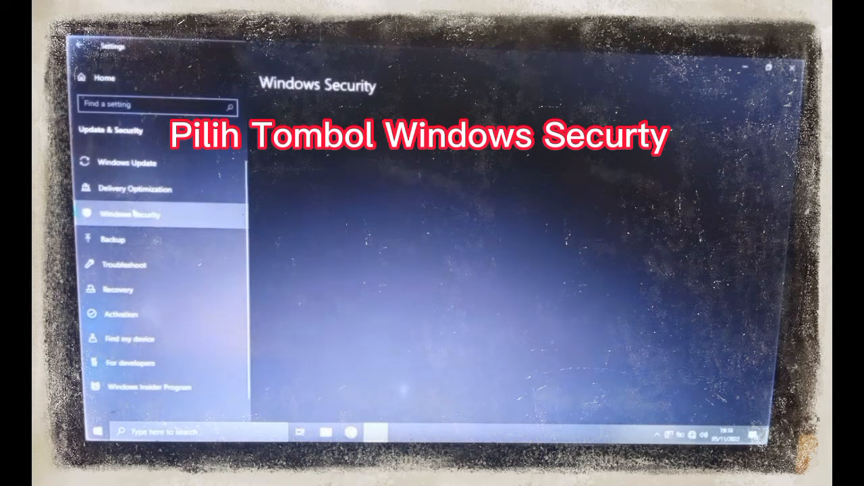
{"action": "left_click", "coordinate": [128, 214]}
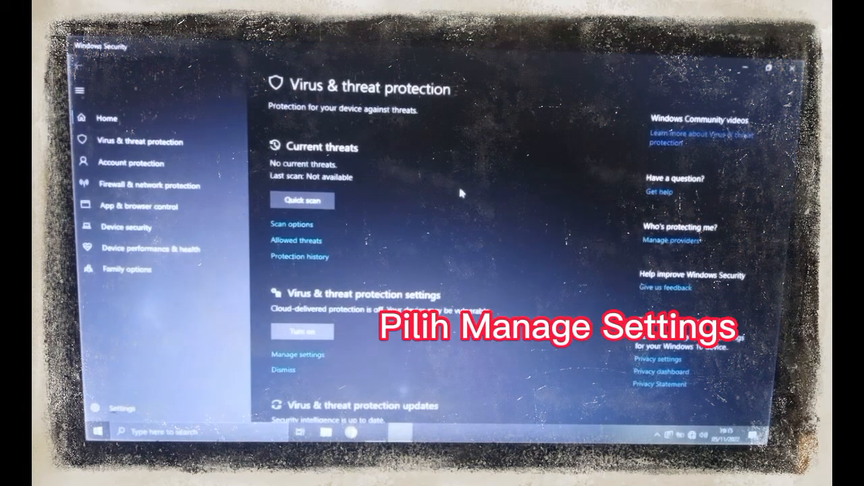
Scroll down the Virus & threat protection page to Manage settings
{"action": "scroll", "scroll_direction": "down", "scroll_amount": 3}
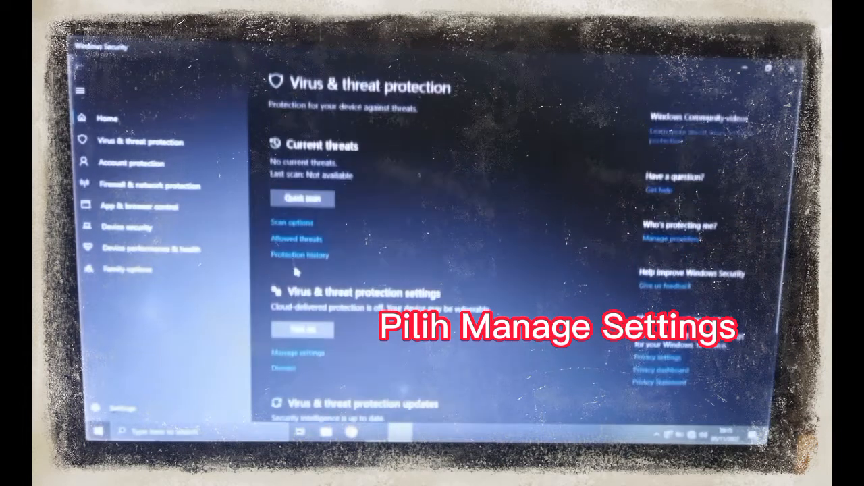
{"action": "scroll", "scroll_direction": "down", "scroll_amount": 3}
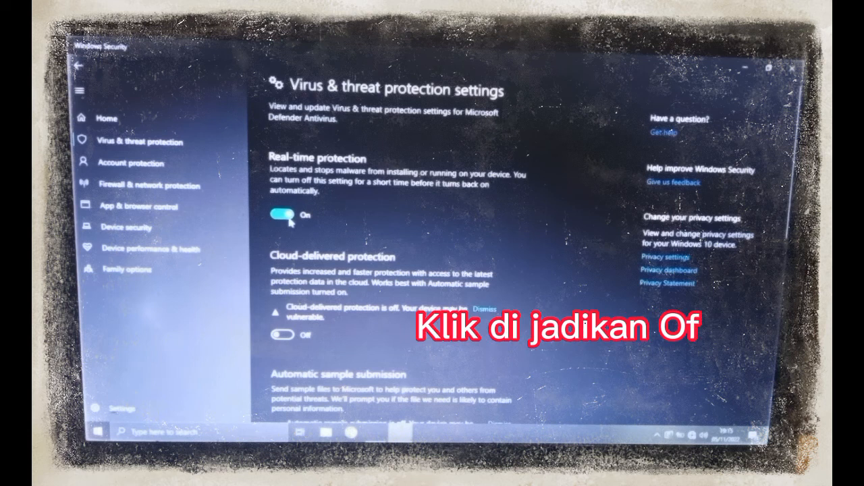
Switch the Real-time protection toggle to Off
{"action": "left_click", "coordinate": [282, 214]}
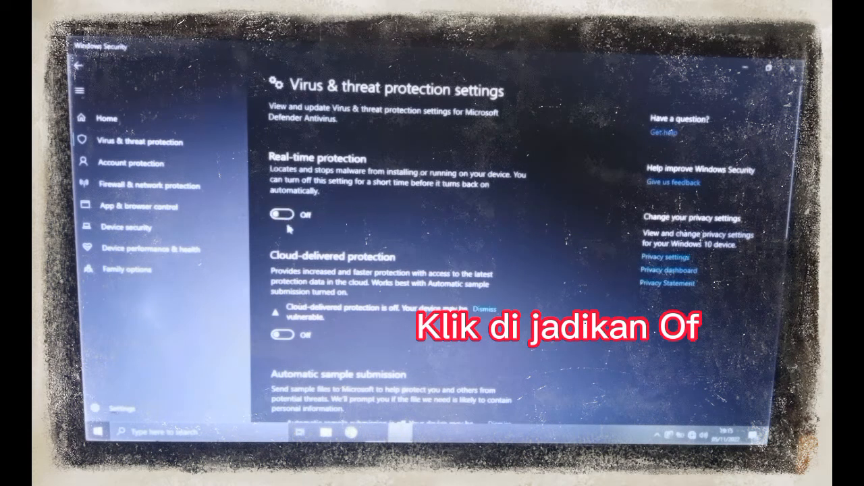
{"action": "scroll", "scroll_direction": "down", "scroll_amount": 3}
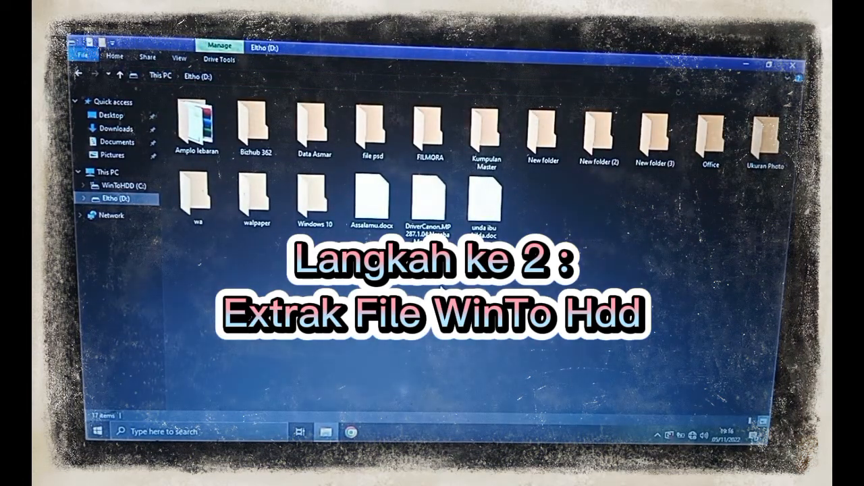
{"action": "left_click", "coordinate": [372, 195]}
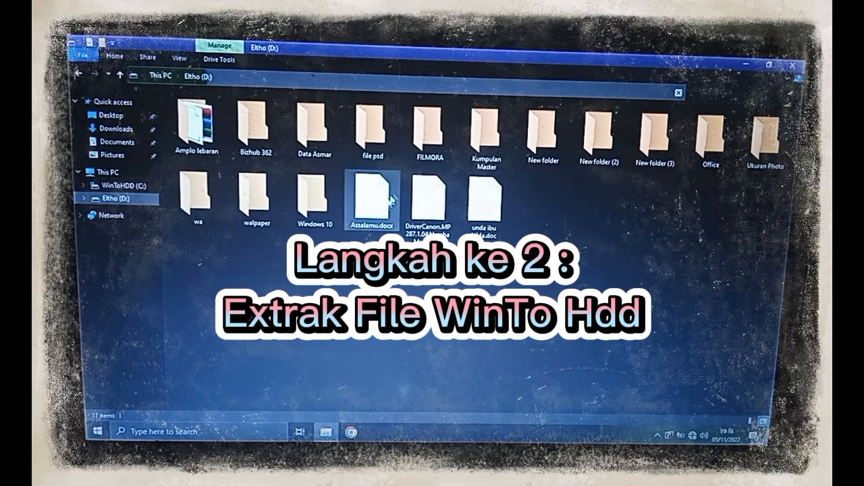
{"action": "left_click", "coordinate": [485, 138]}
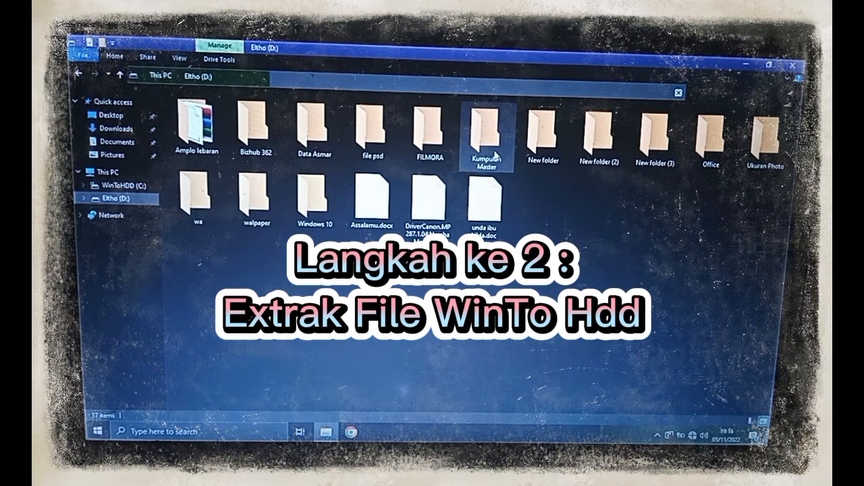
{"action": "left_click", "coordinate": [314, 195]}
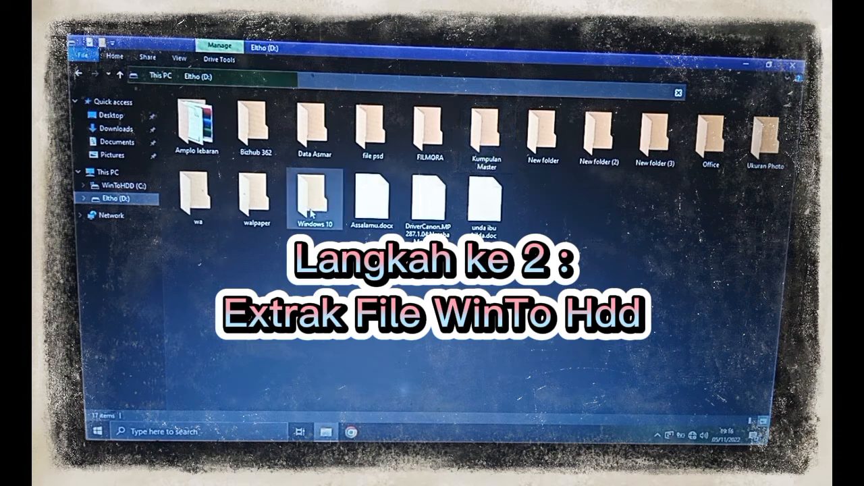
Extract wthhdd42.rar into D:\Windows 10\wthhdd42
{"action": "right_click", "coordinate": [189, 129]}
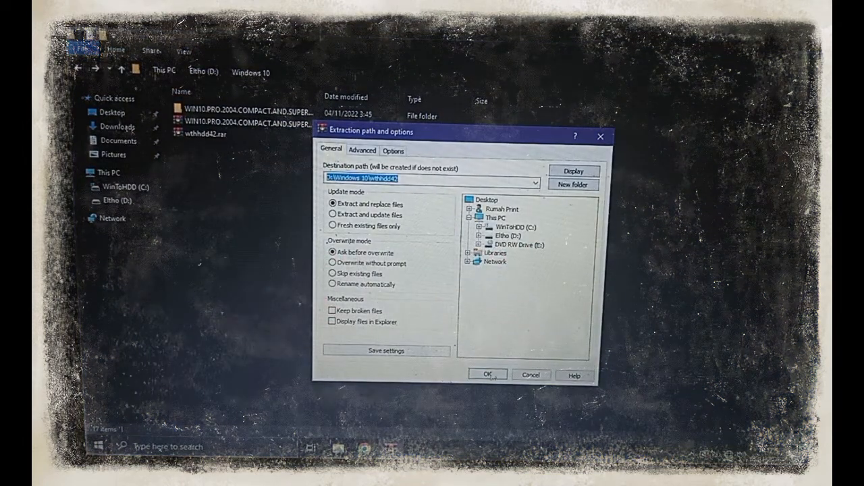
{"action": "left_click", "coordinate": [487, 374]}
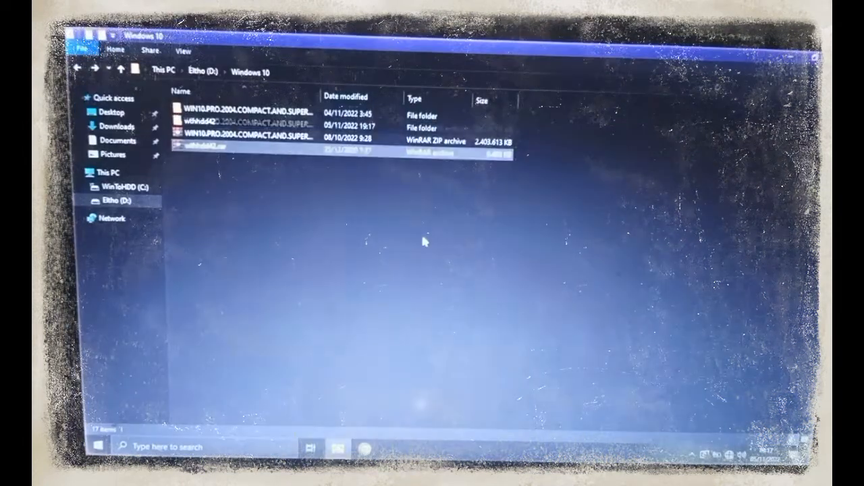
Open wthhdd42, then wthhdd42ne, then the WinToHDD.Enterprise.4.2.Retail folder
{"action": "left_click", "coordinate": [209, 120]}
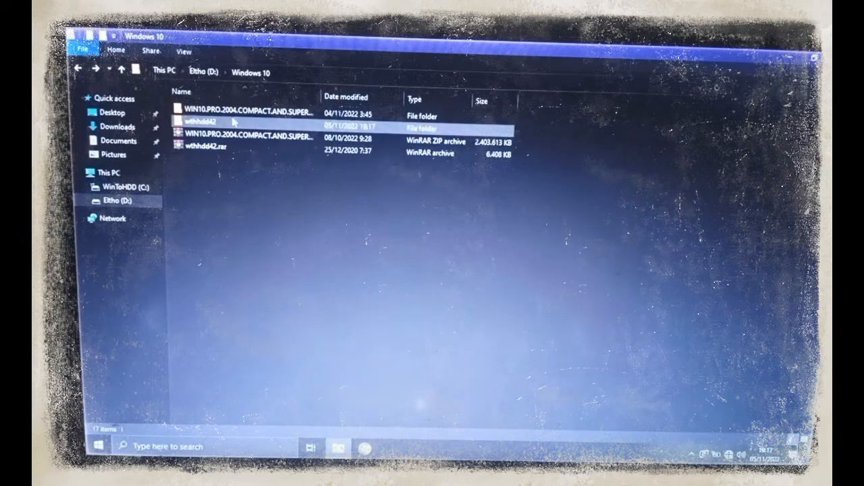
{"action": "double_click", "coordinate": [206, 121]}
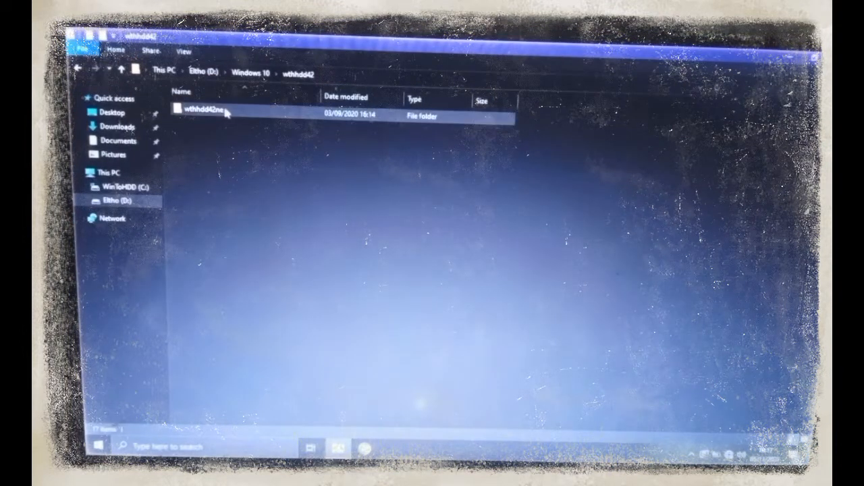
{"action": "double_click", "coordinate": [214, 113]}
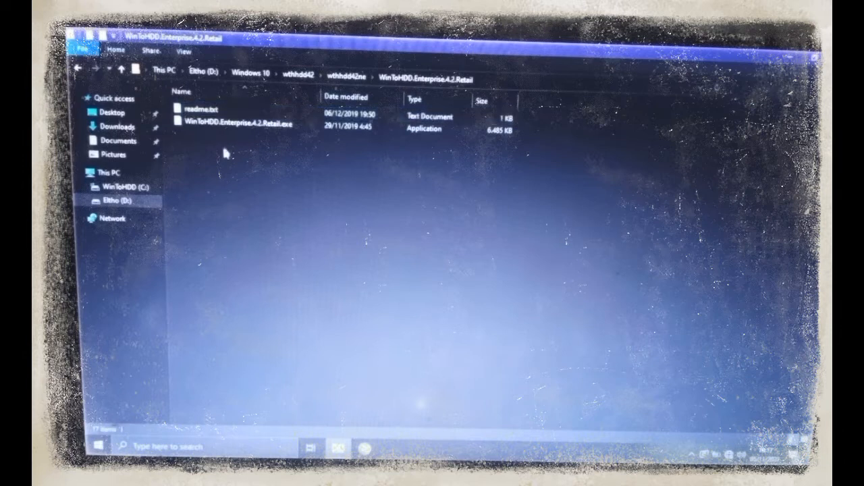
{"action": "left_click", "coordinate": [202, 109]}
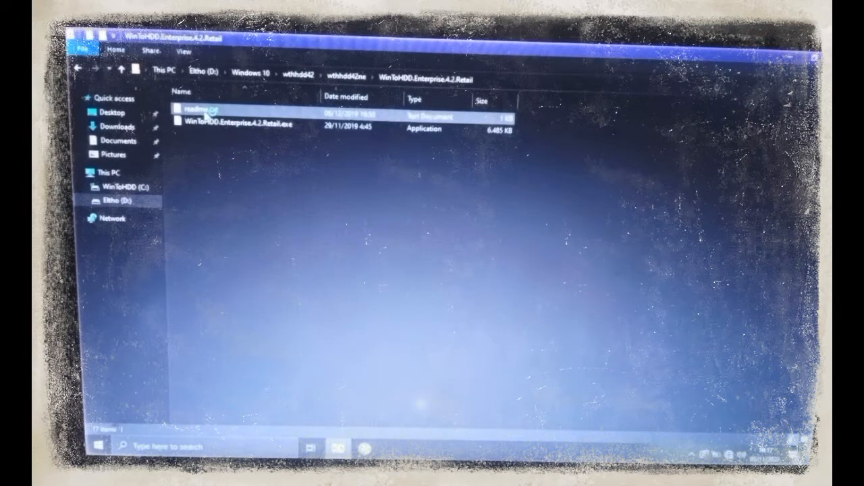
{"action": "double_click", "coordinate": [196, 116]}
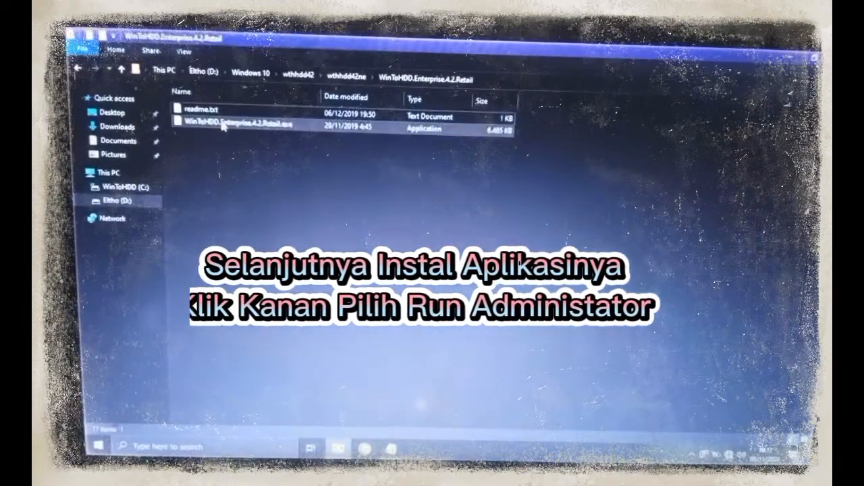
Run WinToHDD.Enterprise.4.2.Retail.exe as administrator
{"action": "right_click", "coordinate": [233, 121]}
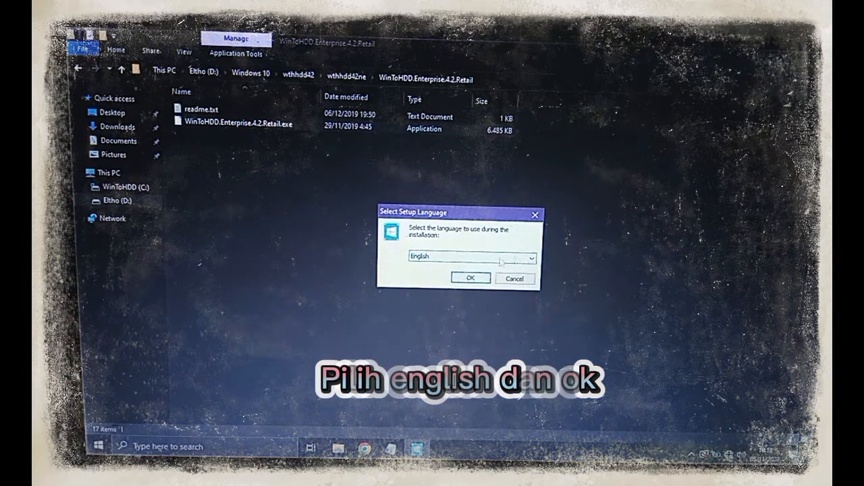
Confirm English, accept the Hasleo WinToHDD shortcut folder, and start the installation
{"action": "left_click", "coordinate": [470, 278]}
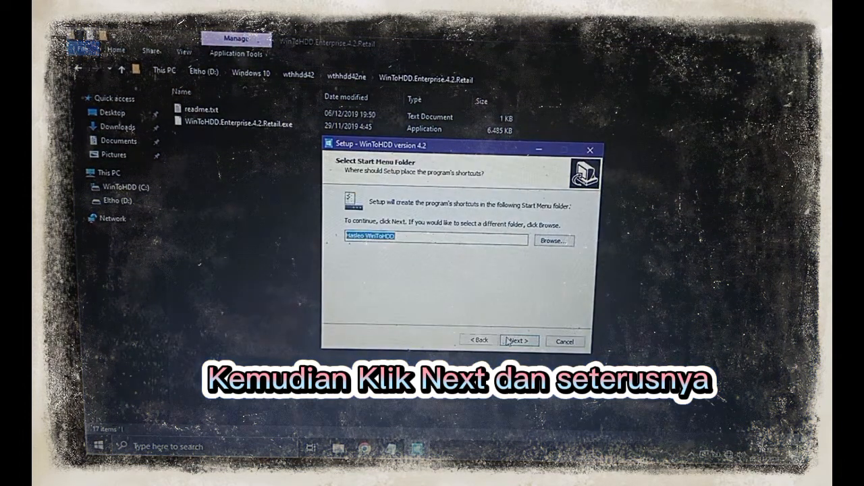
{"action": "left_click", "coordinate": [519, 340]}
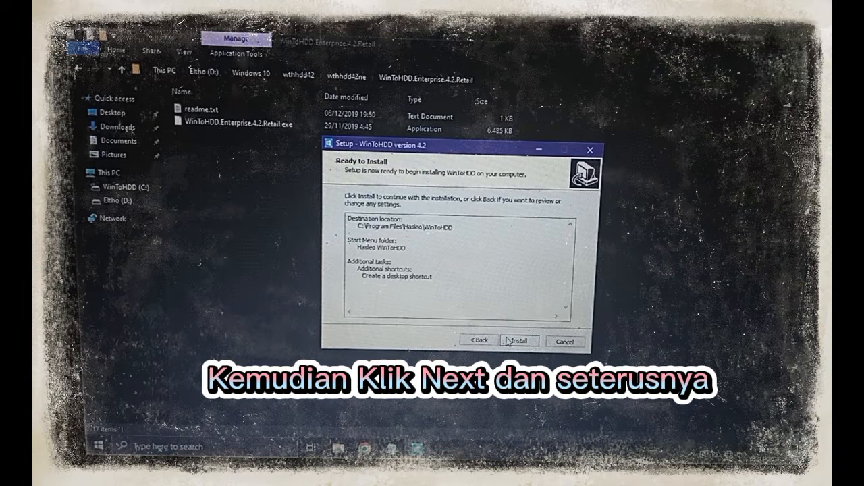
{"action": "left_click", "coordinate": [520, 340]}
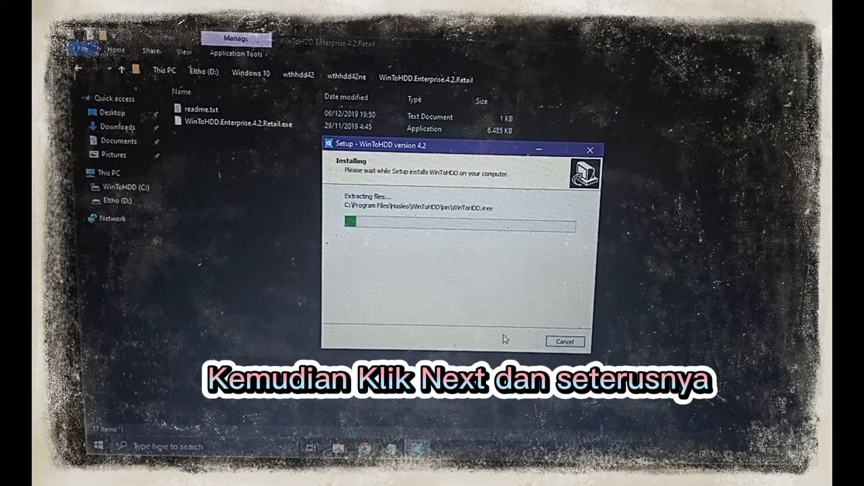